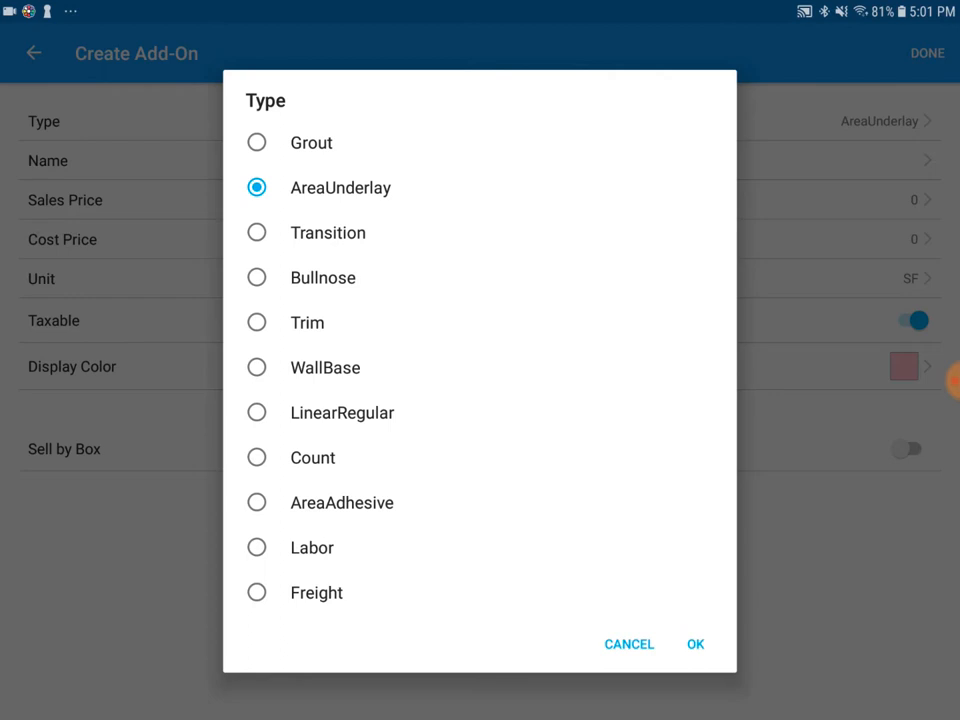
# Confirm AreaUnderlay as the type for the new add-on.
pyautogui.click(696, 644)
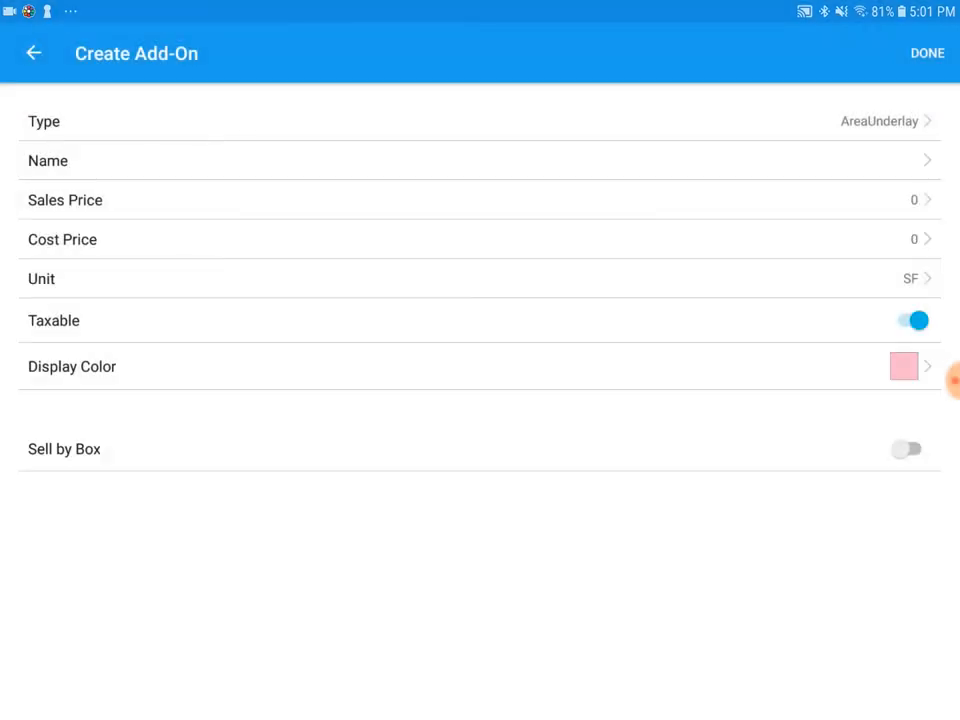
# Name the AreaUnderlay add-on 'Pad 11' and save it to the product list.
pyautogui.click(480, 160)
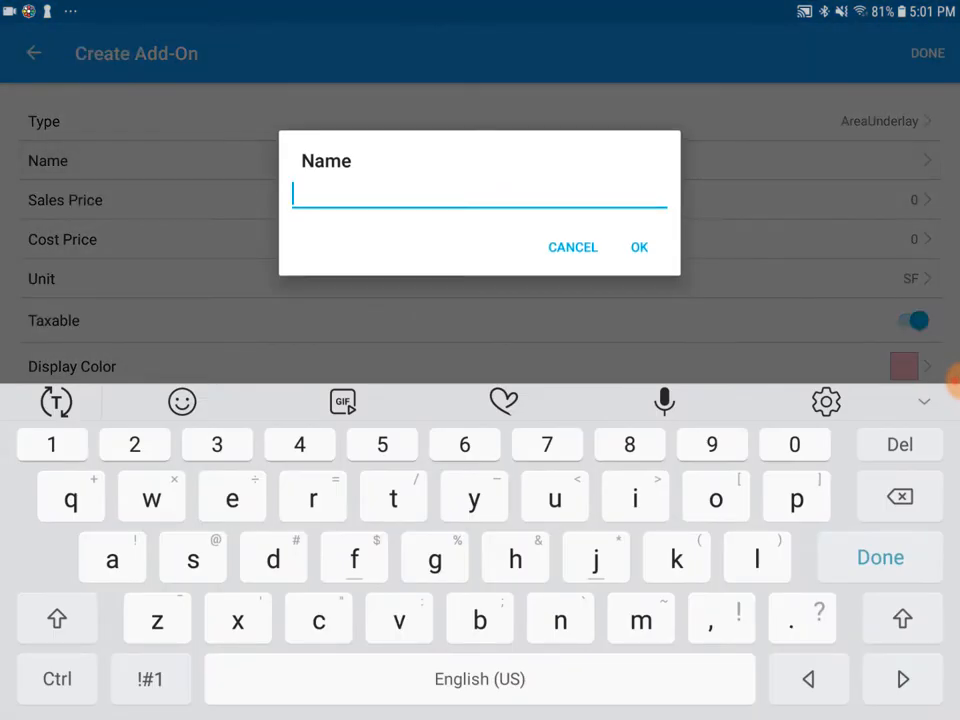
pyautogui.write('ad 11')
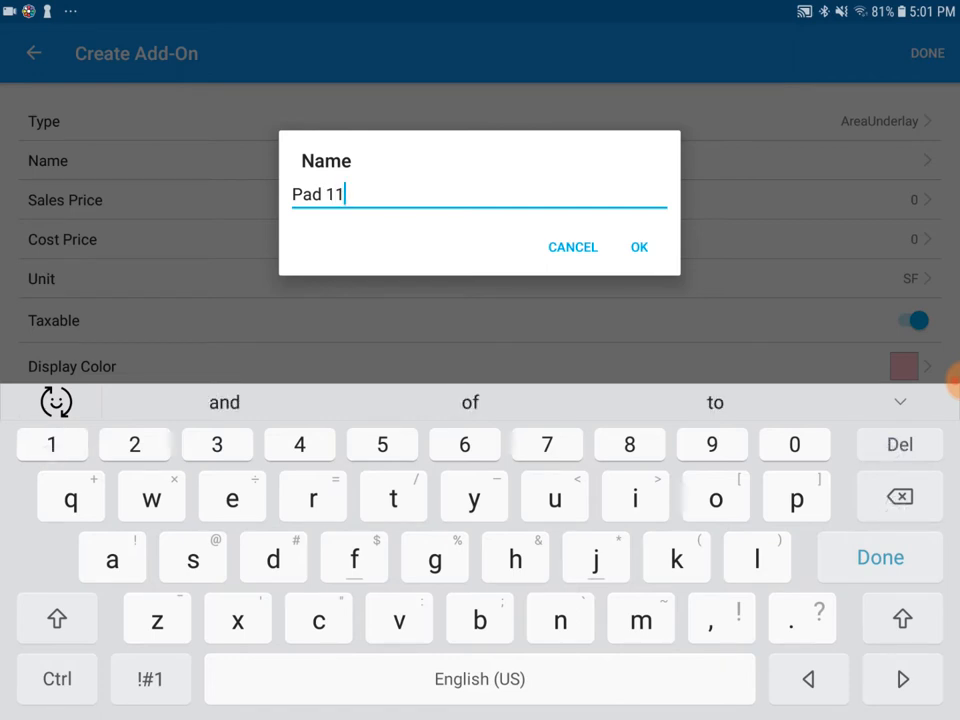
pyautogui.click(640, 248)
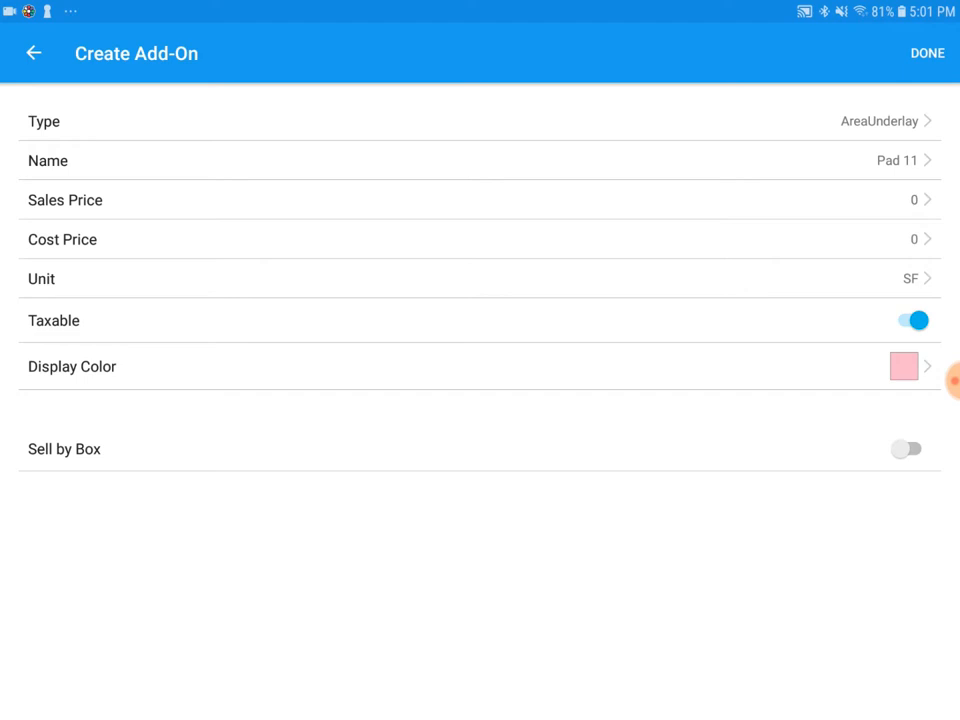
pyautogui.click(926, 52)
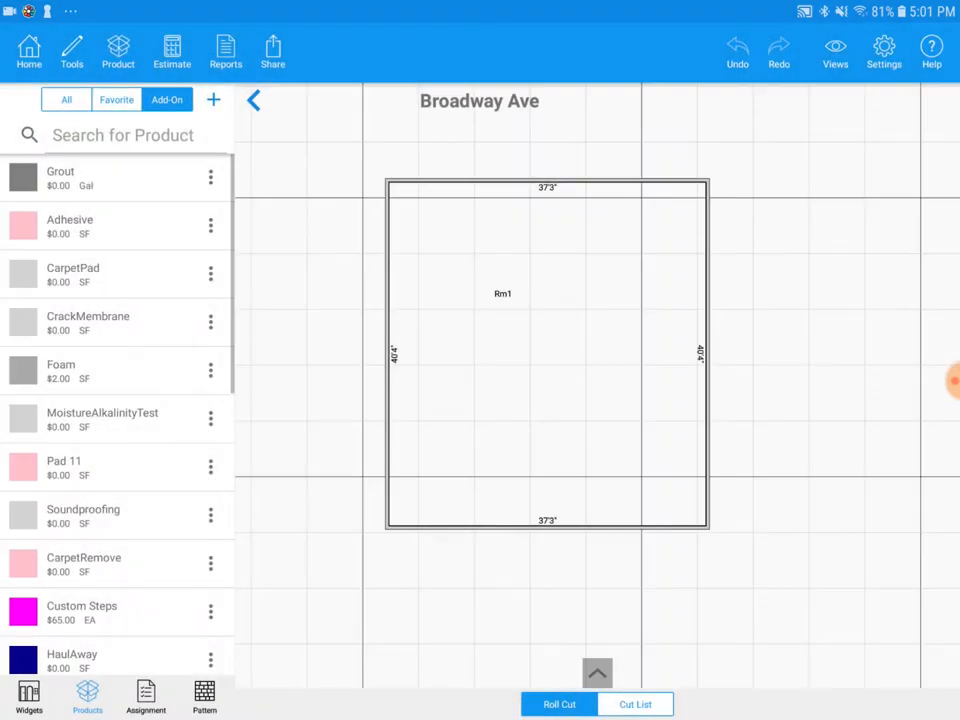
# Scroll the add-on list toward the full catalog with carpet rolls like carpet 5429.
pyautogui.scroll(-3)
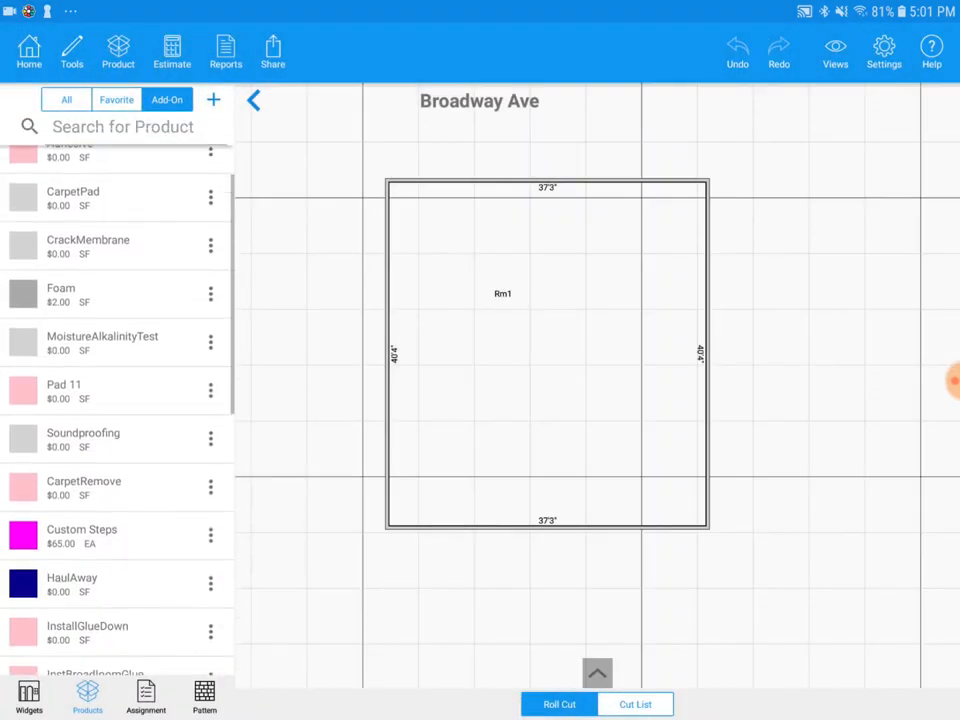
pyautogui.scroll(-3)
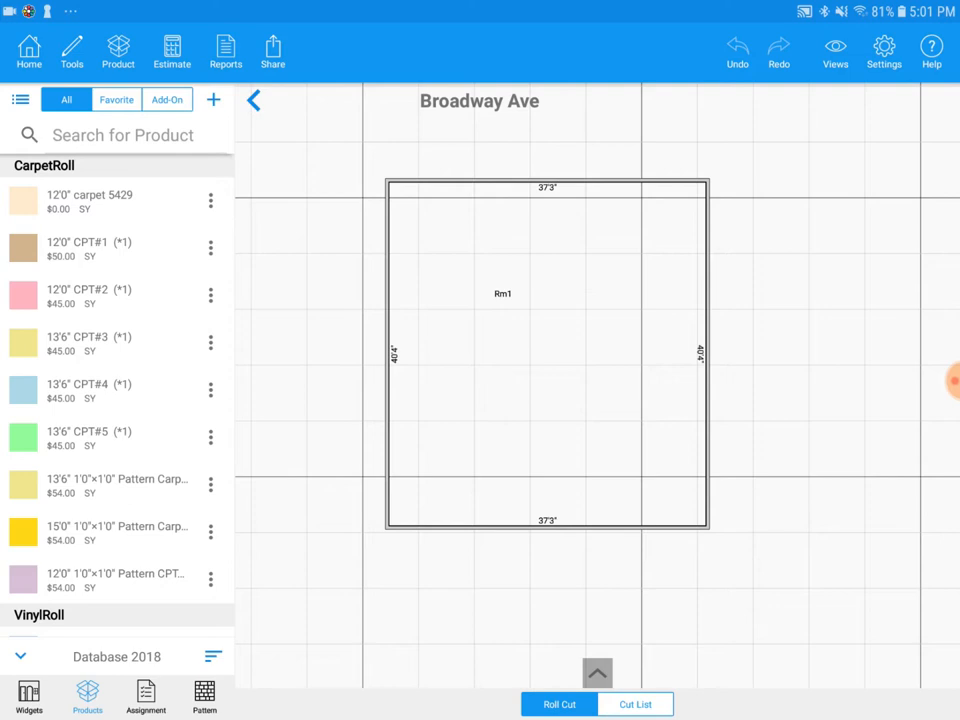
# Edit carpet 5429 and show its add-on info listing Adhesive at Original Quantity.
pyautogui.click(210, 200)
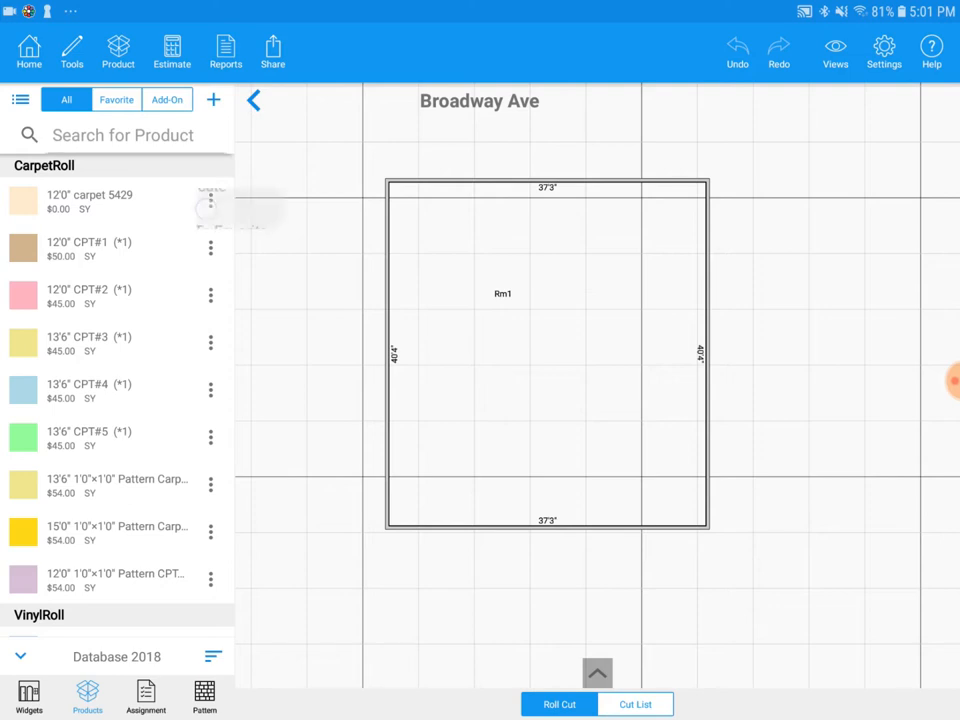
pyautogui.click(210, 200)
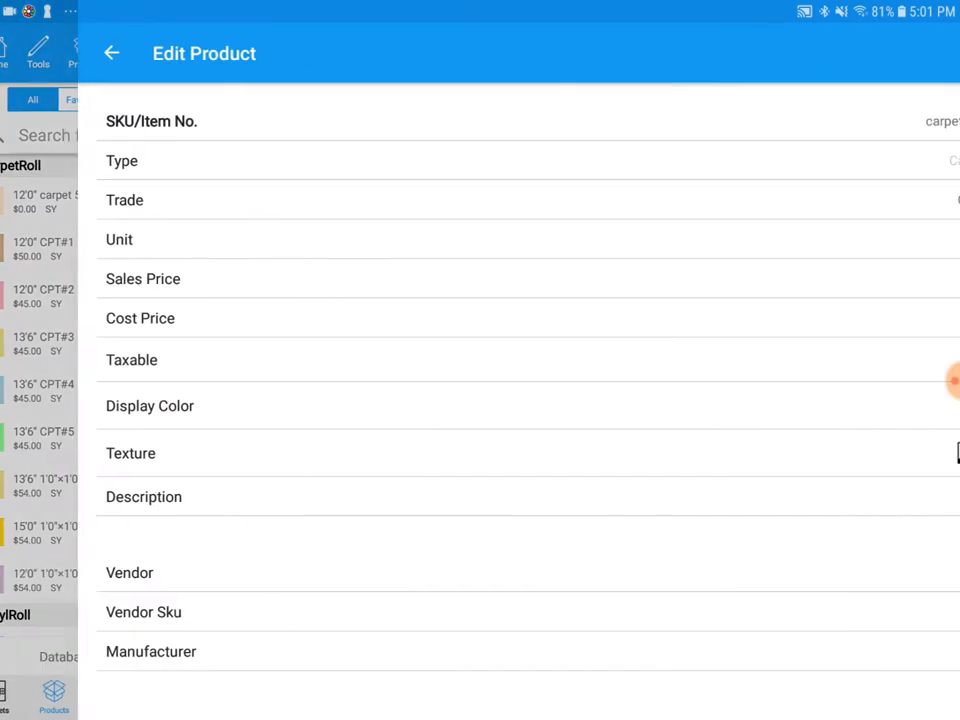
pyautogui.scroll(-3)
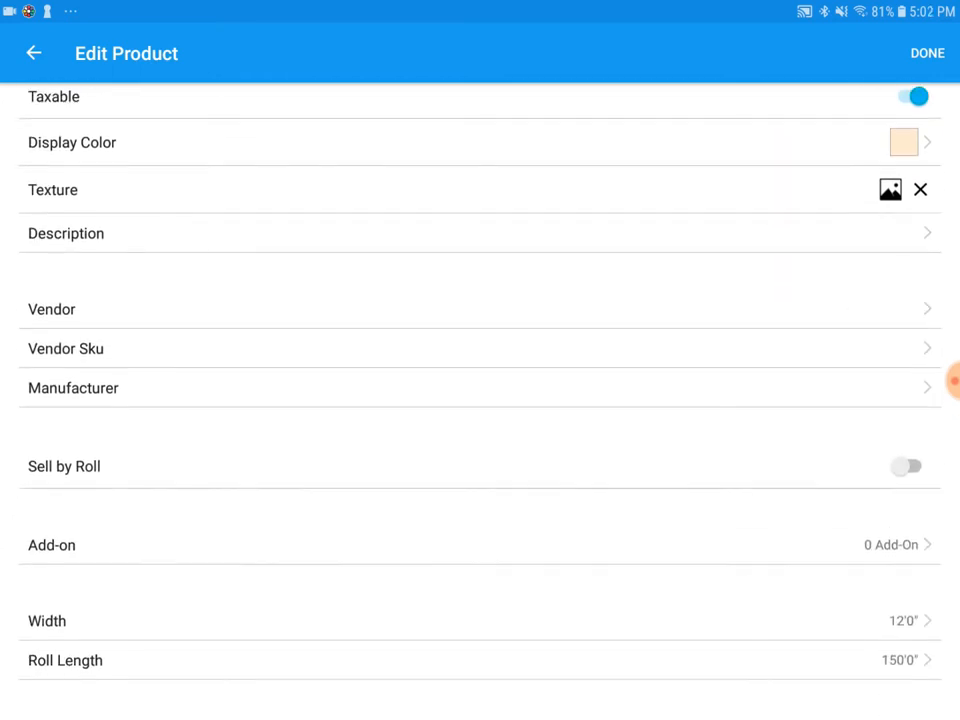
pyautogui.scroll(-3)
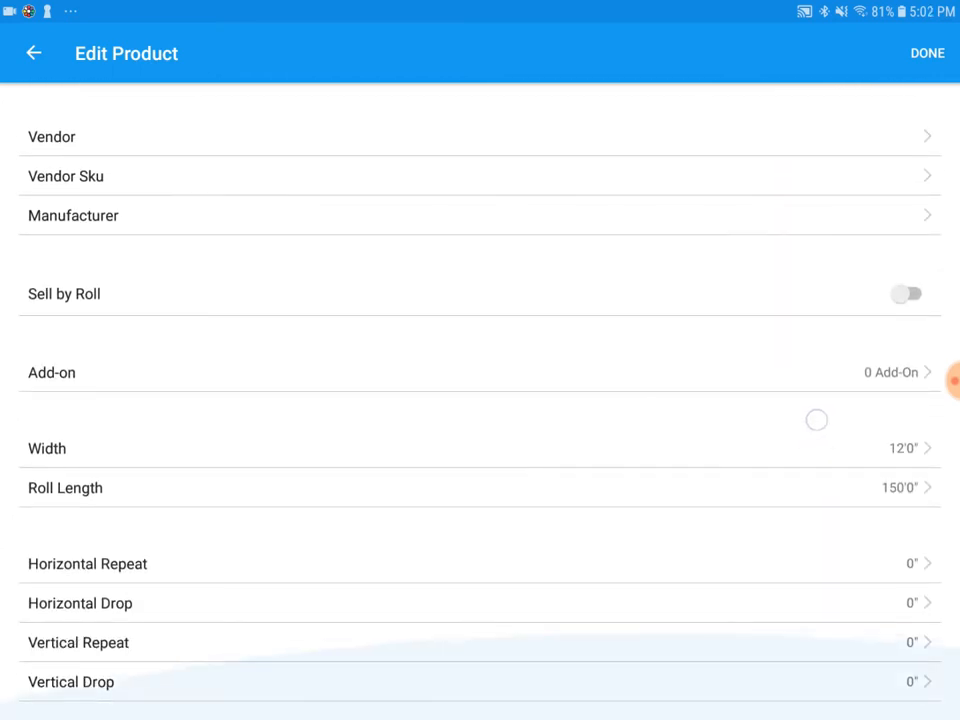
pyautogui.click(480, 372)
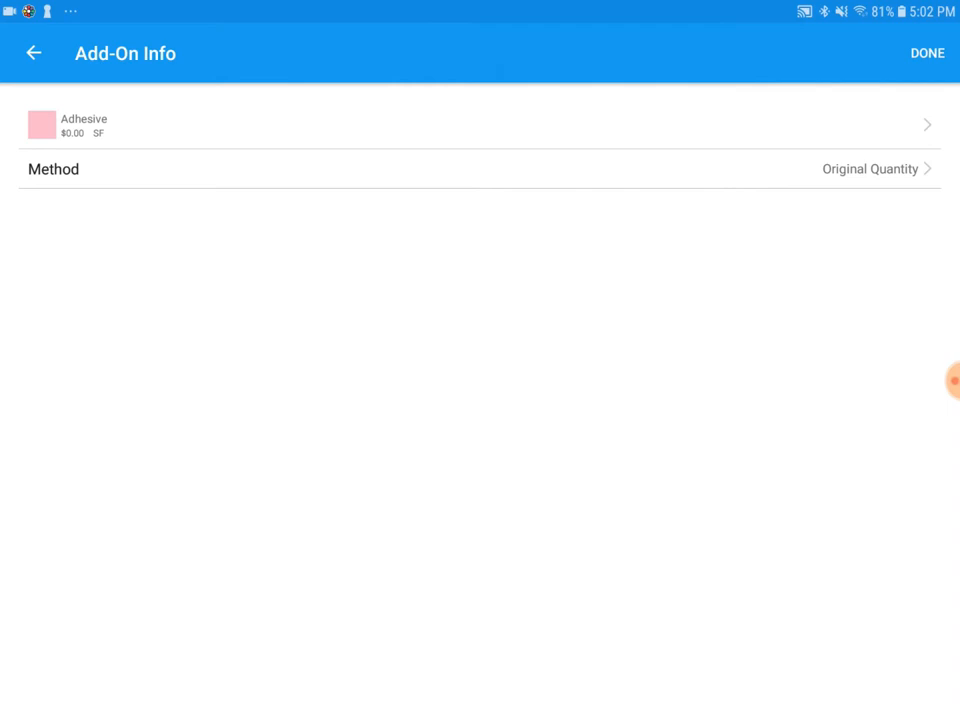
# Pick Pad 11 to replace Adhesive as carpet 5429's add-on.
pyautogui.click(480, 124)
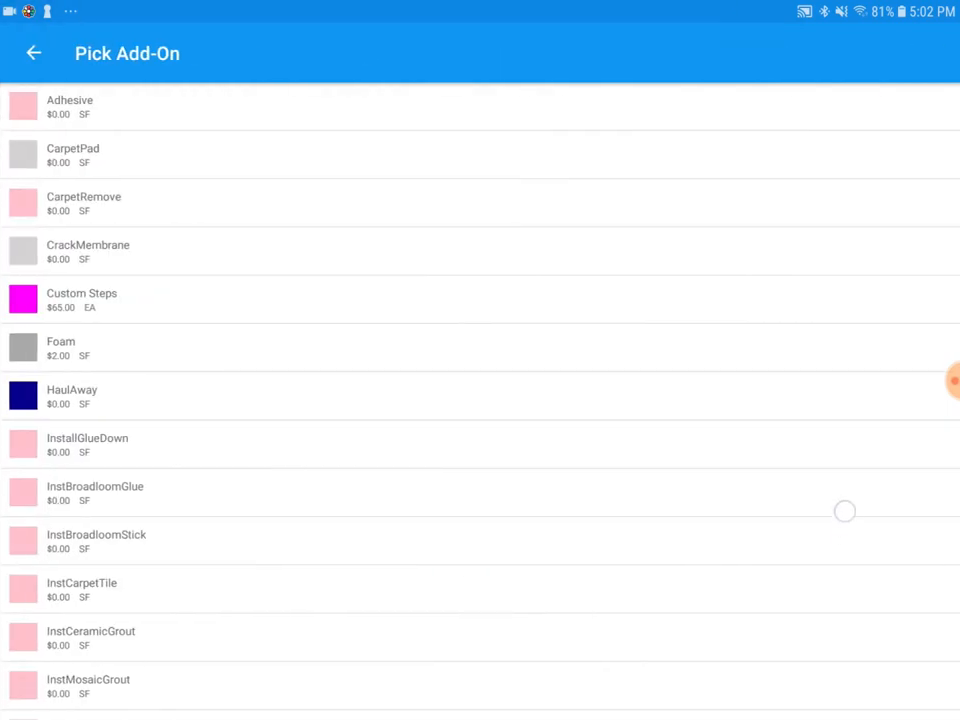
pyautogui.scroll(-3)
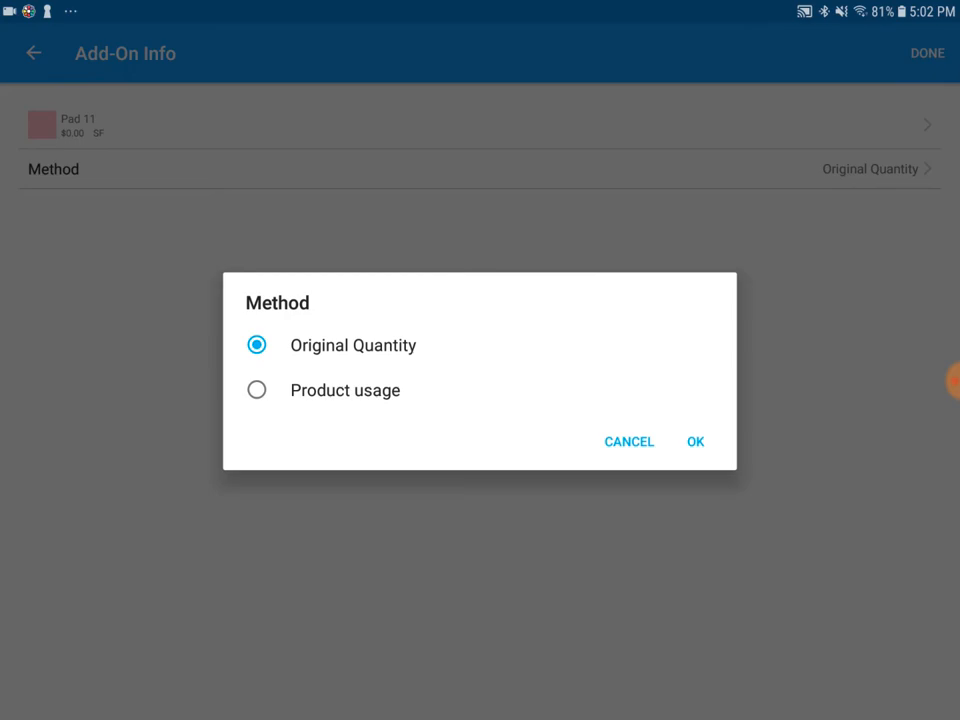
# Keep Original Quantity for Pad 11 and save carpet 5429 with the add-on attached.
pyautogui.click(696, 442)
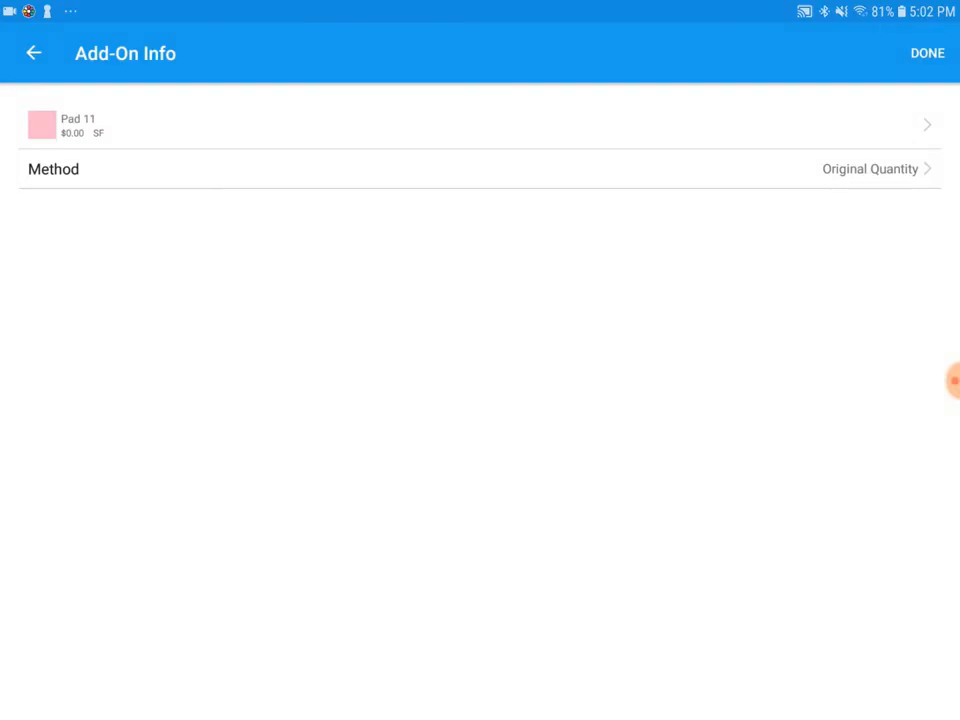
pyautogui.click(34, 52)
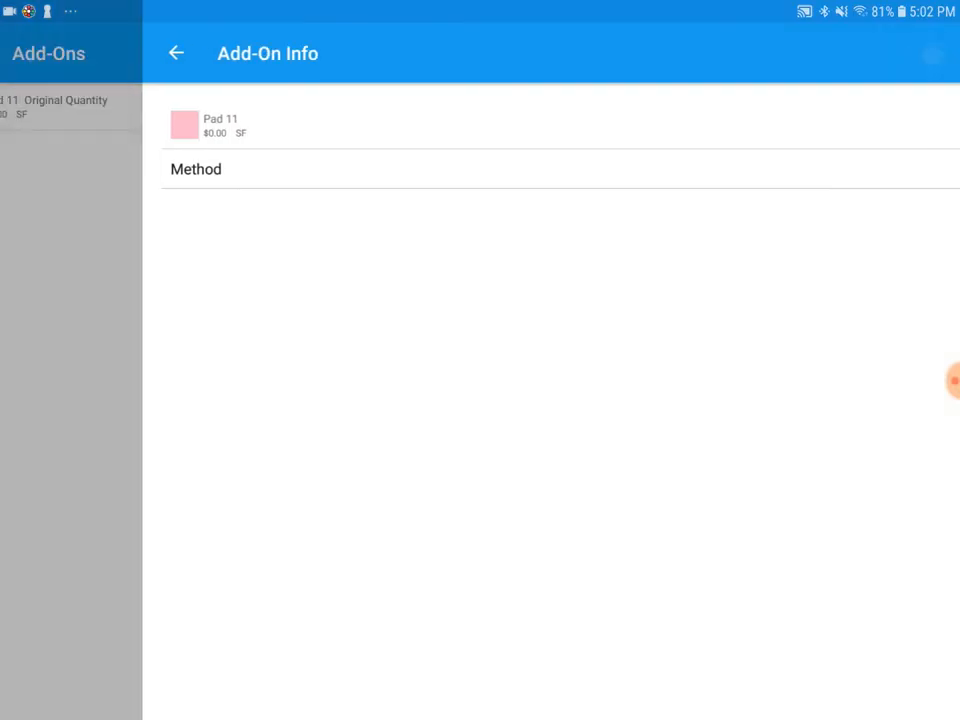
pyautogui.click(176, 52)
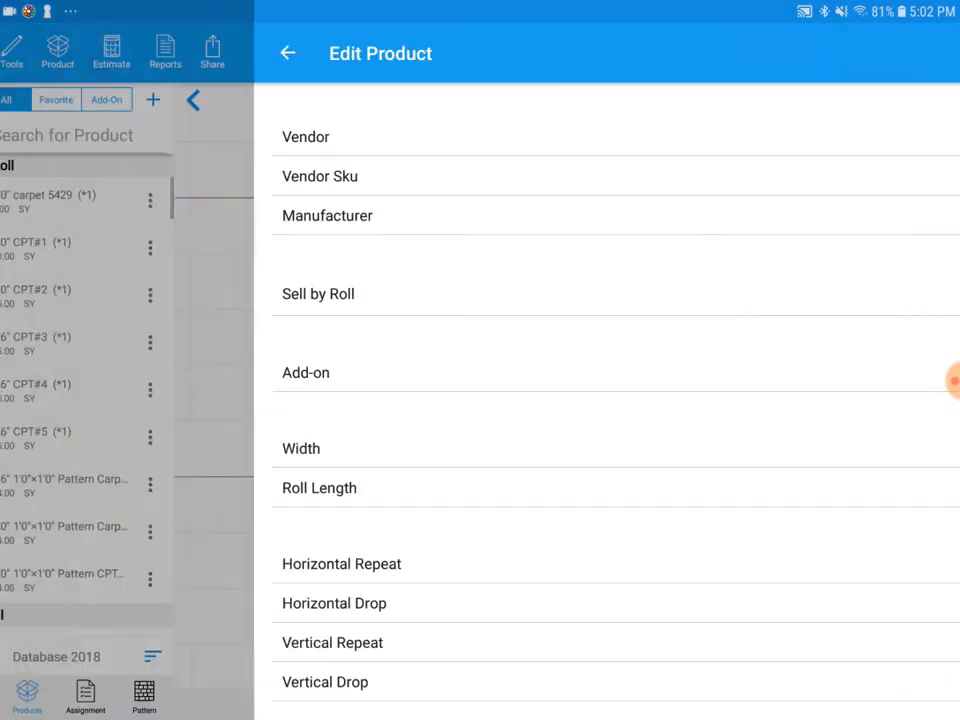
pyautogui.click(288, 52)
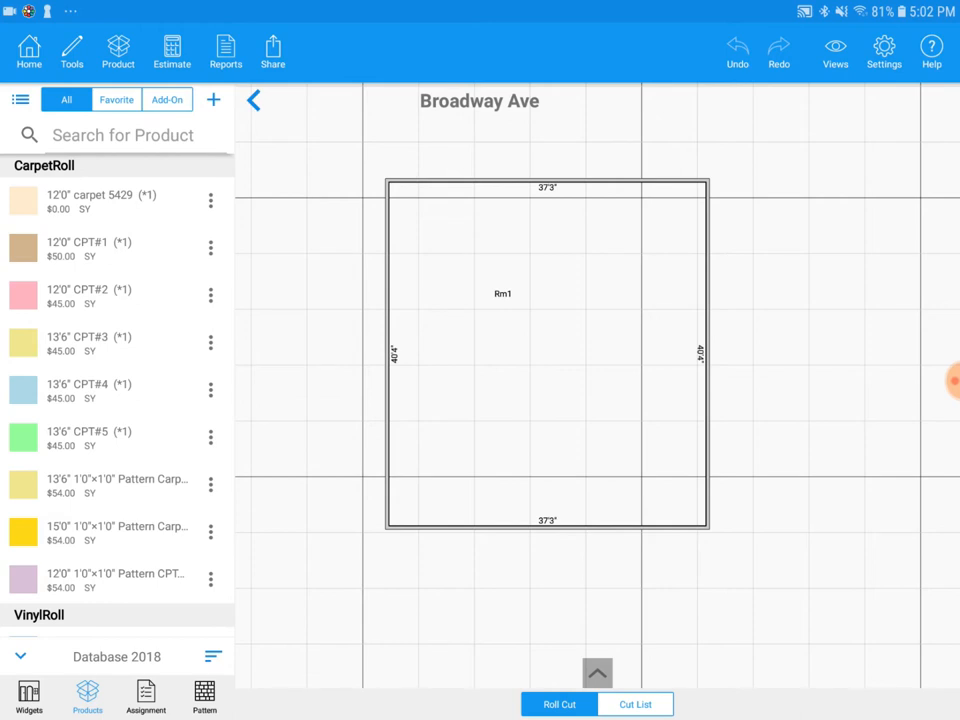
# Lay carpet 5429 into Rm1 with Roll Cut so seam lines divide it into strips.
pyautogui.click(558, 704)
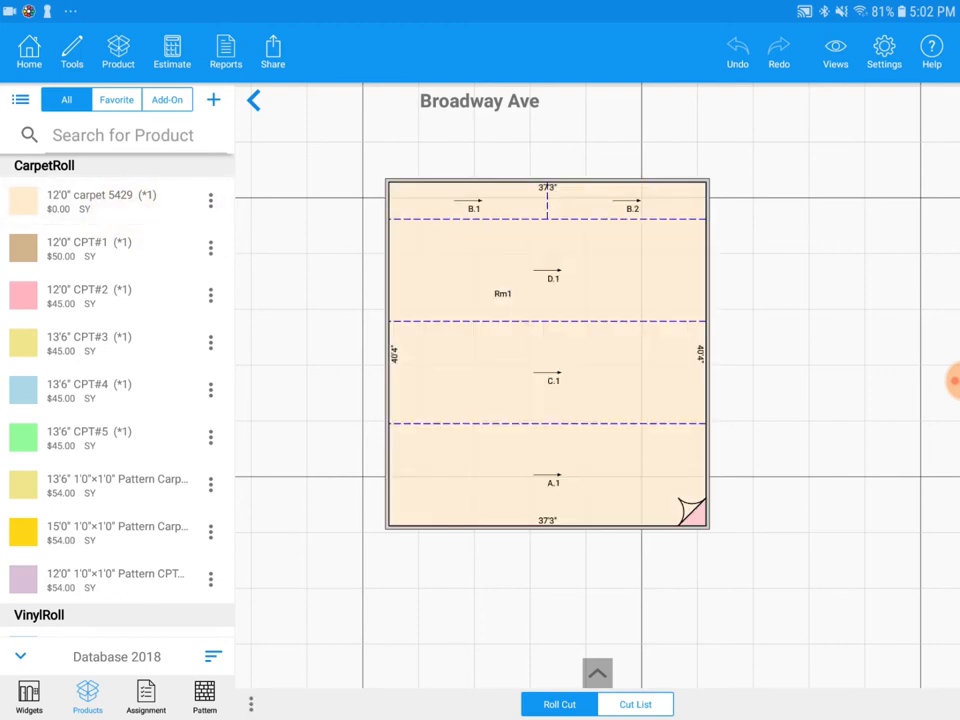